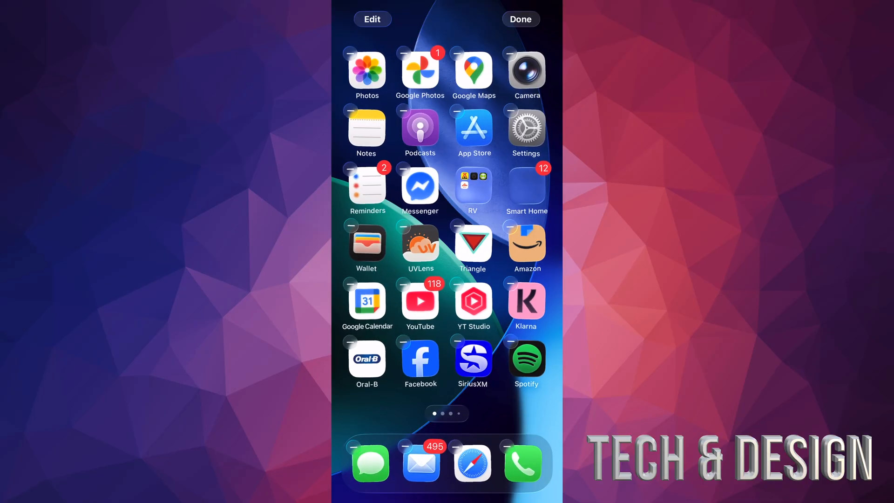
Switch the app icons to the Clear translucent glass style
click(372, 19)
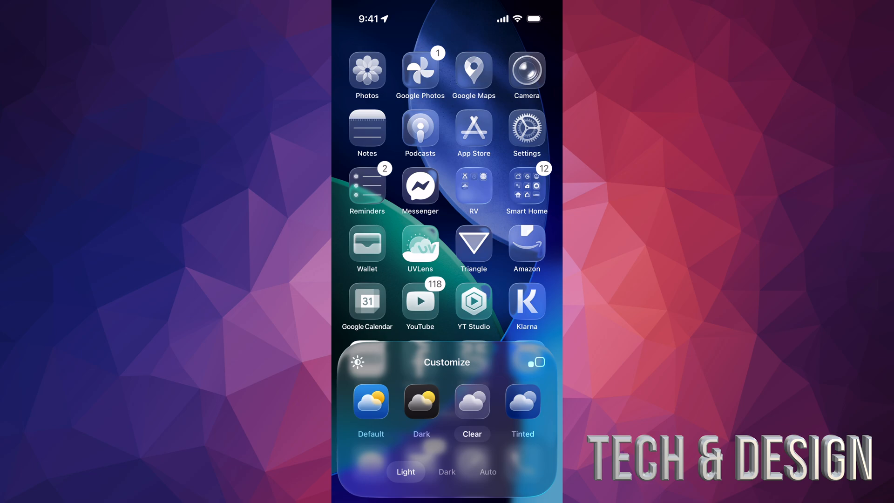
Preview the clear icons in Dark, return to Light, and dismiss the appearance options
click(446, 470)
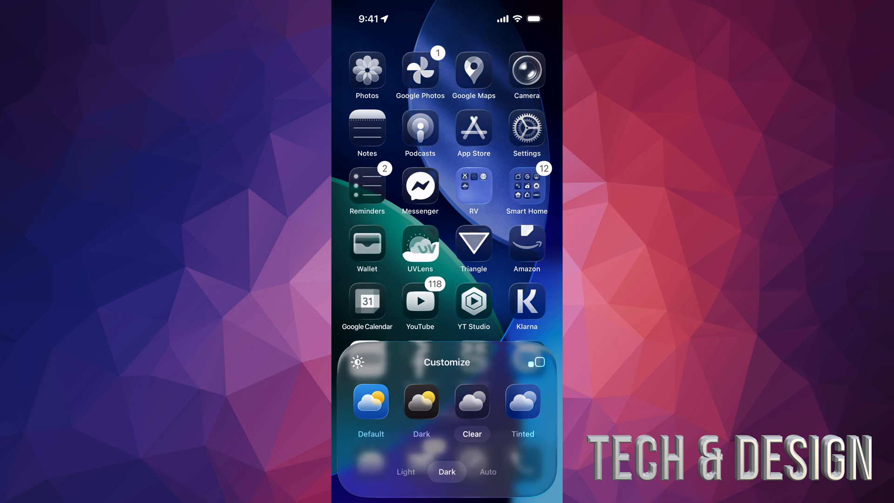
click(405, 471)
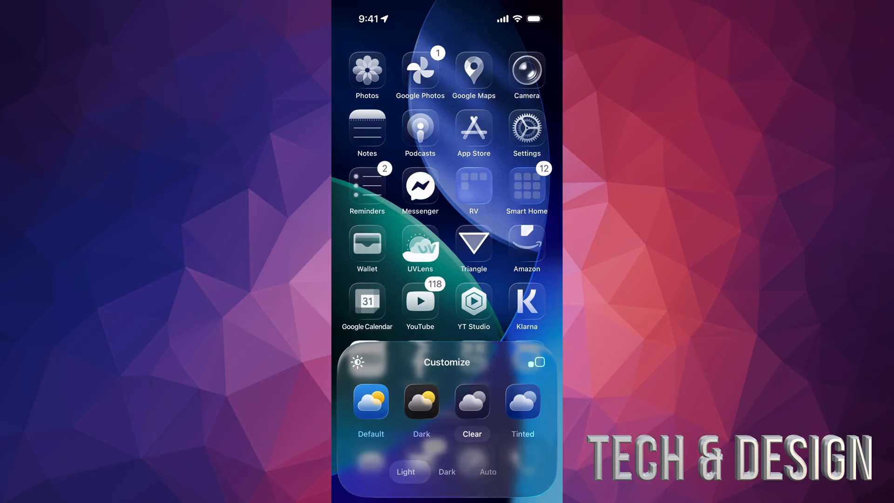
click(405, 471)
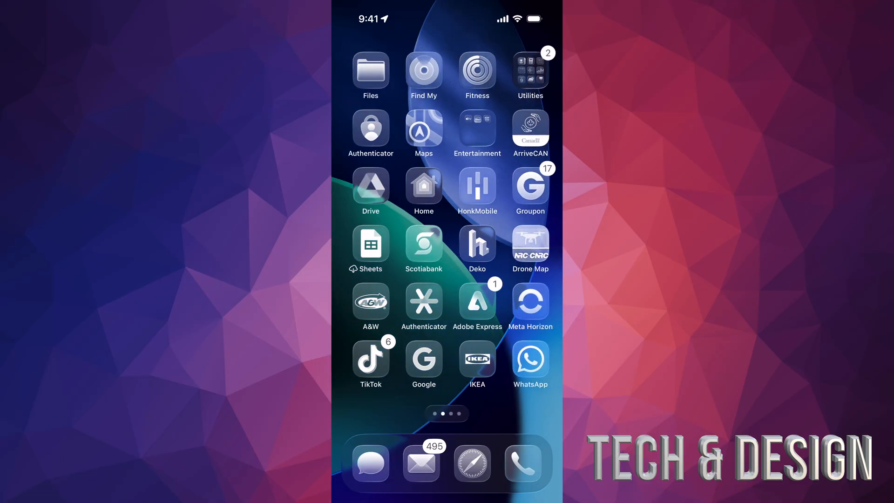
Swipe back through the home screen pages to the first page
scroll(left, 3)
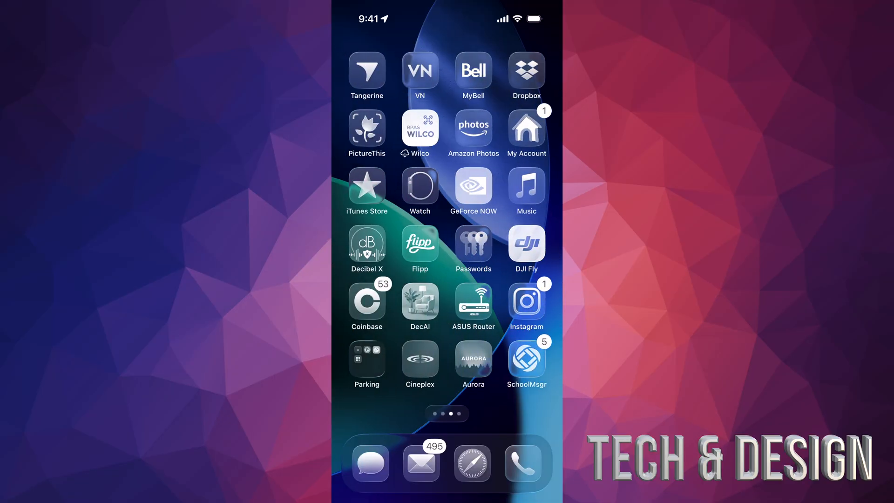
scroll(left, 3)
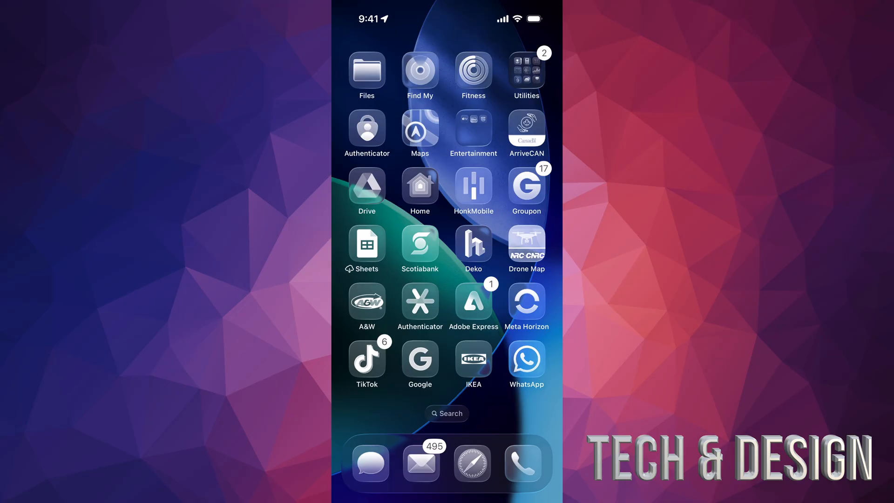
scroll(left, 3)
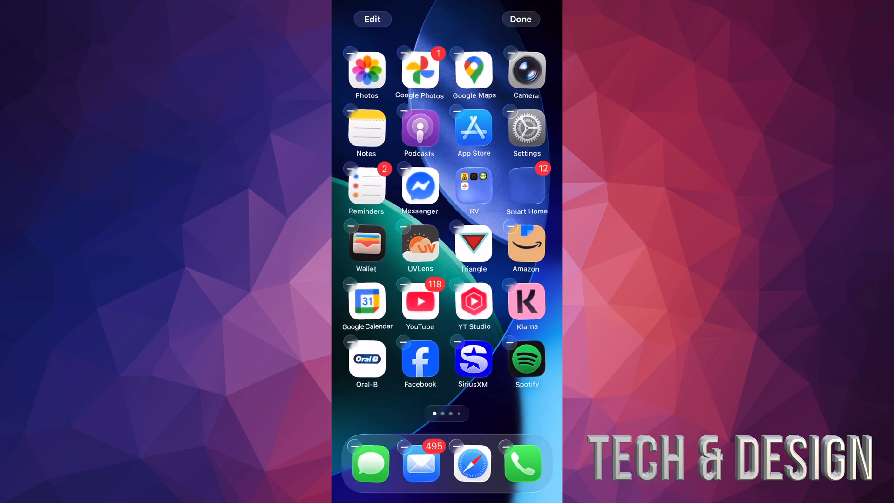
Enter Edit > Customize and apply the Tinted icon style in blue
click(371, 19)
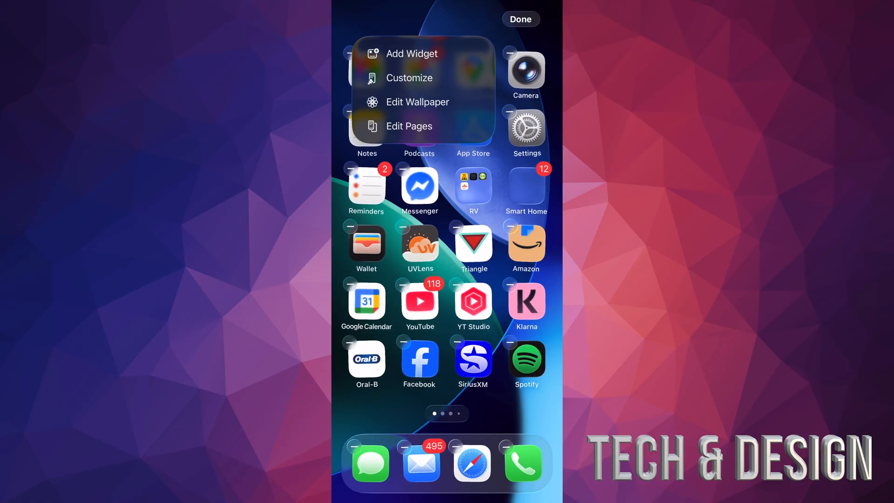
click(408, 78)
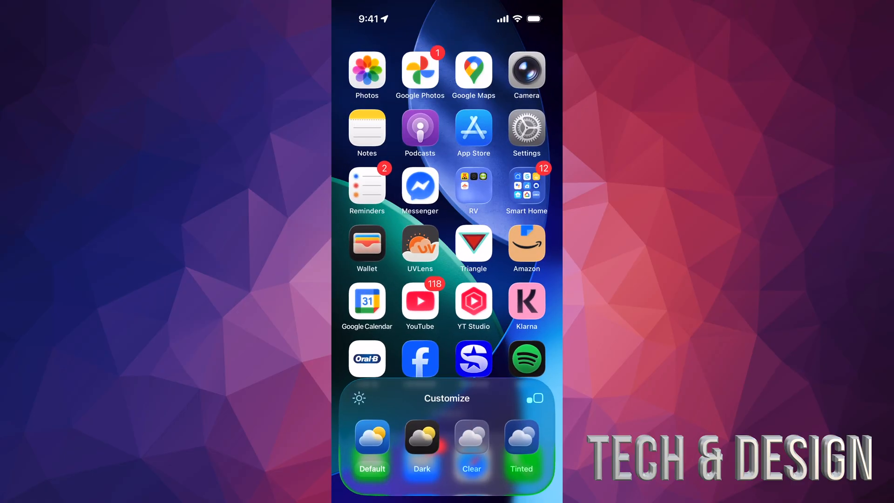
click(420, 440)
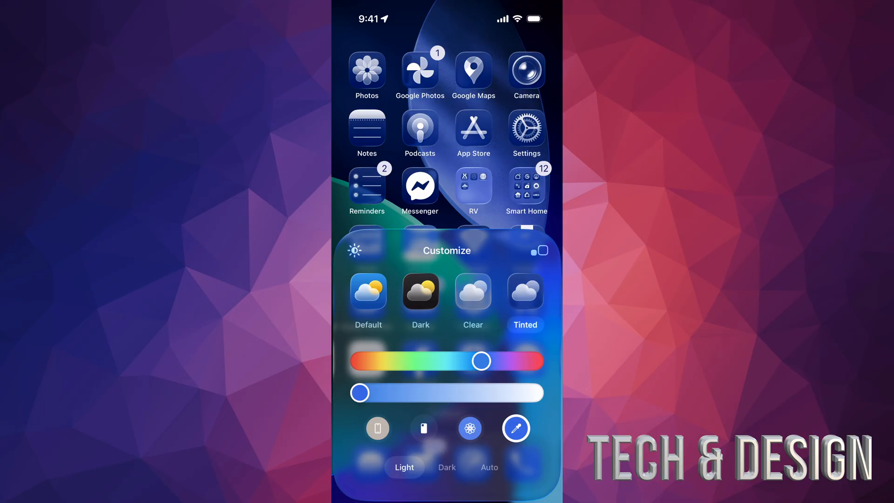
Try teal, blue and purple tints, then switch the icons back to Clear
drag(480, 360, 440, 360)
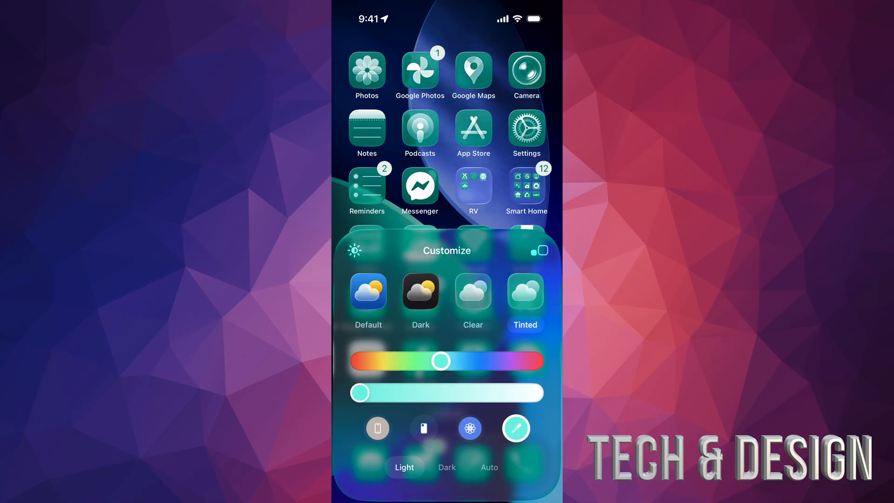
drag(440, 361, 464, 361)
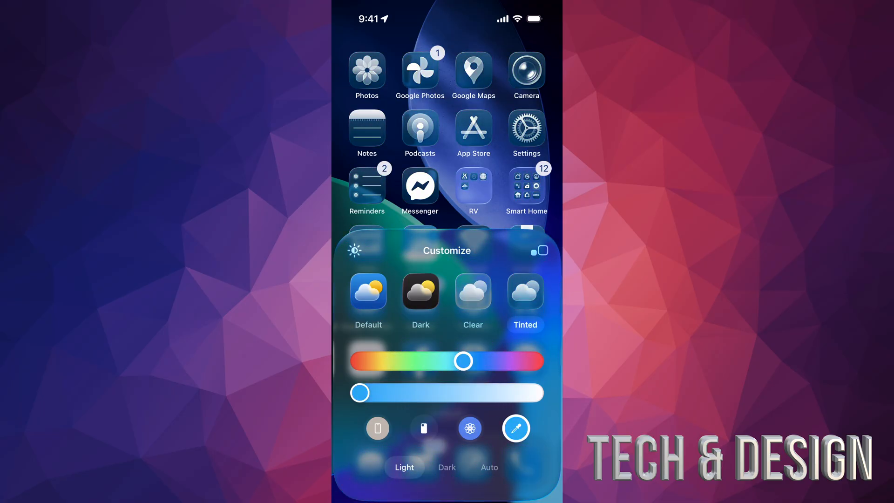
drag(463, 360, 505, 360)
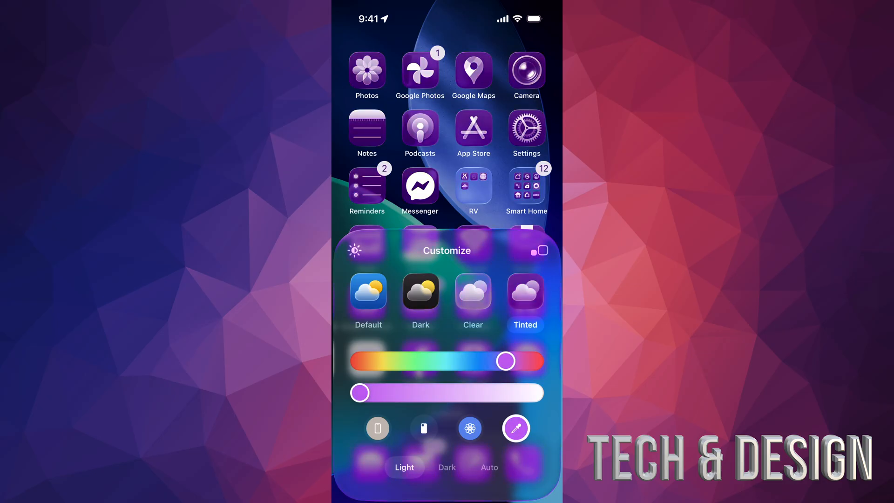
click(489, 467)
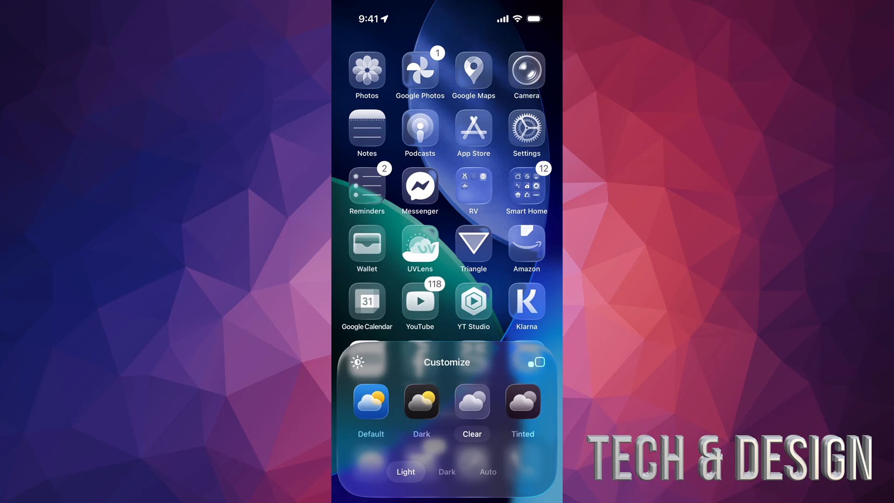
Dismiss the Customize panel, leaving the icons in the Clear style
click(487, 471)
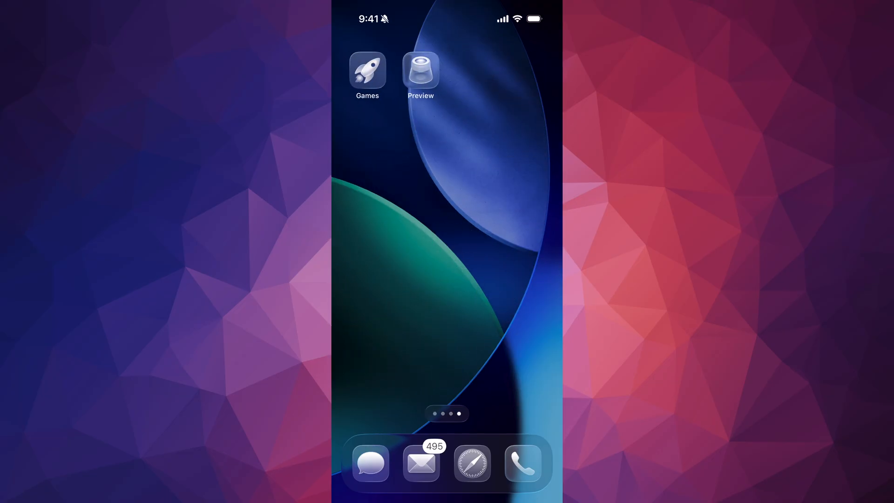
scroll(left, 3)
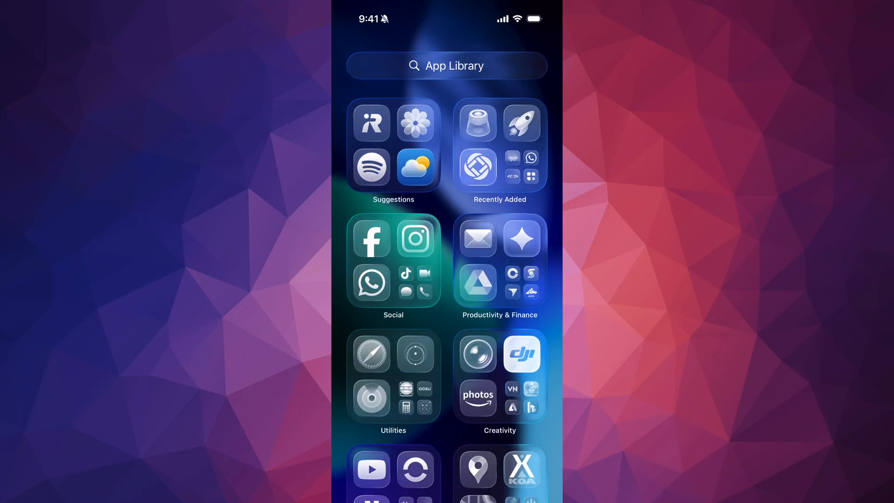
scroll(right, 3)
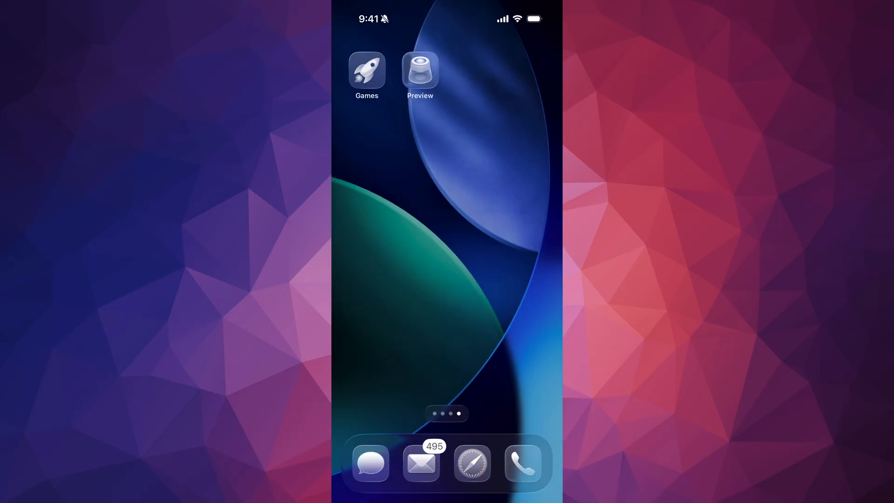